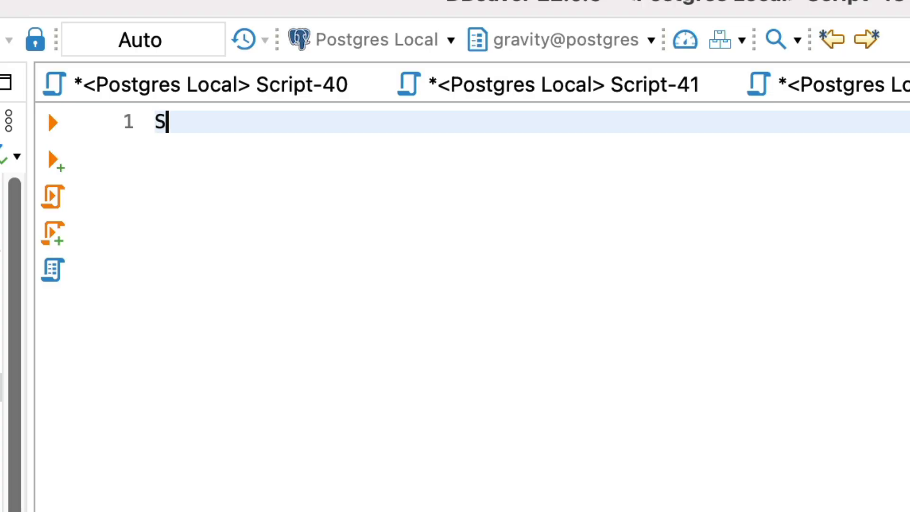
Step: Run SELECT * FROM information_schema.tables, completing 'tables' via autocomplete, to list all tables
{"action": "type", "text": "ELECT *"}
{"action": "type", "text": "FROM information_schema."}
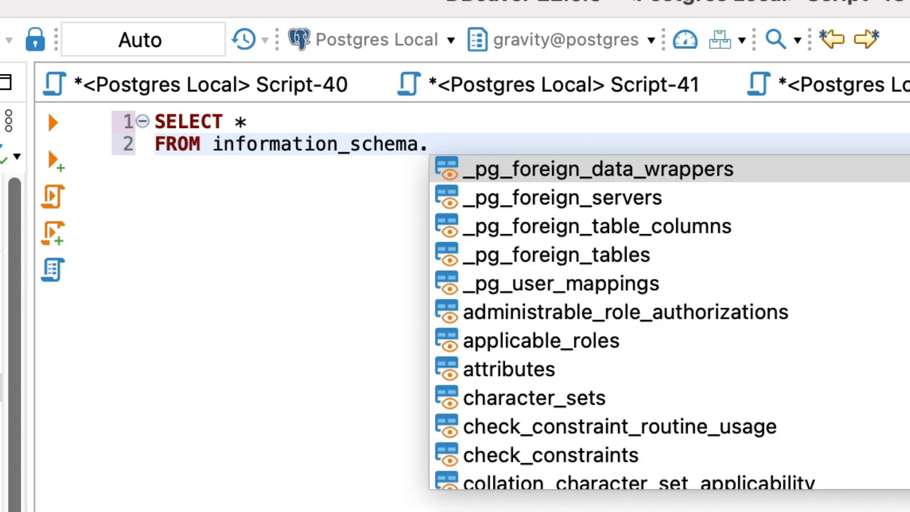
{"action": "type", "text": "tab"}
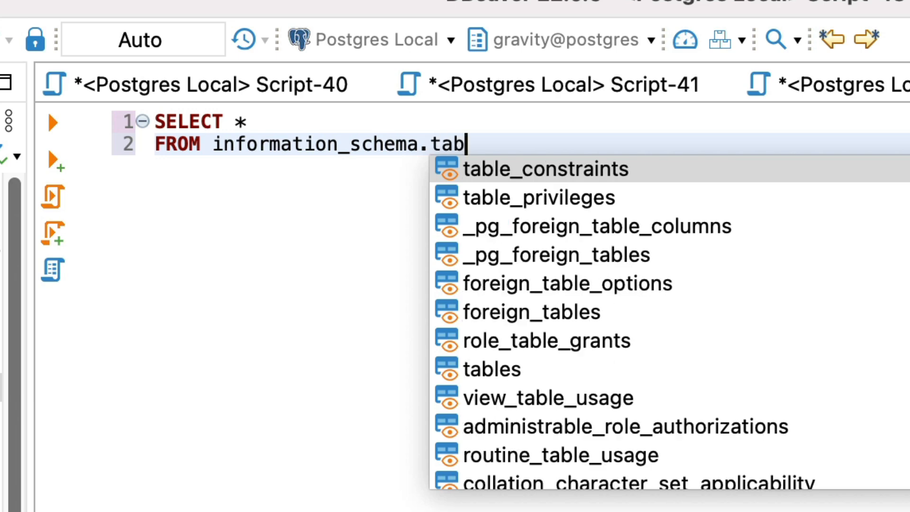
{"action": "left_click", "coordinate": [491, 369]}
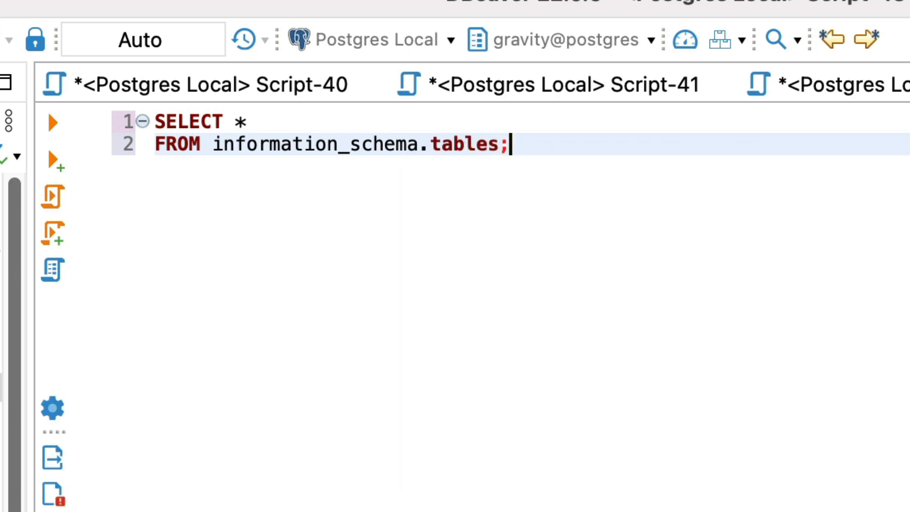
{"action": "left_click", "coordinate": [53, 123]}
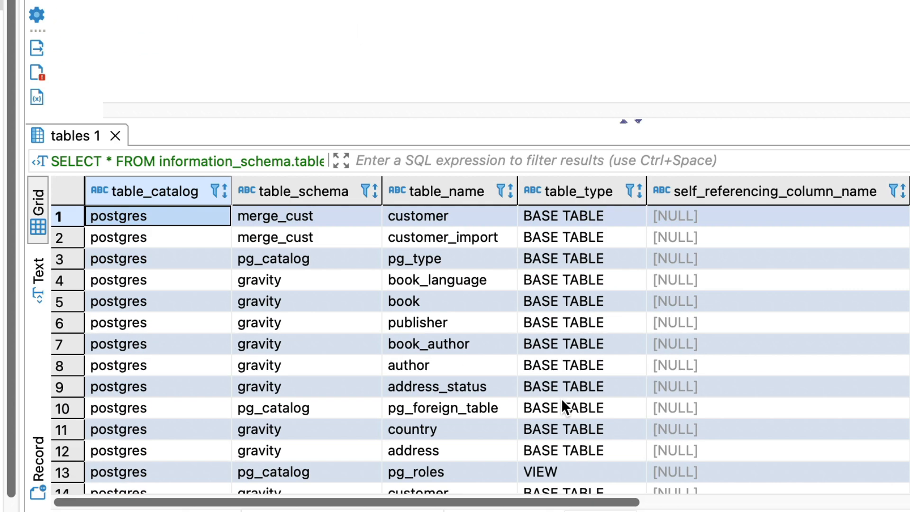